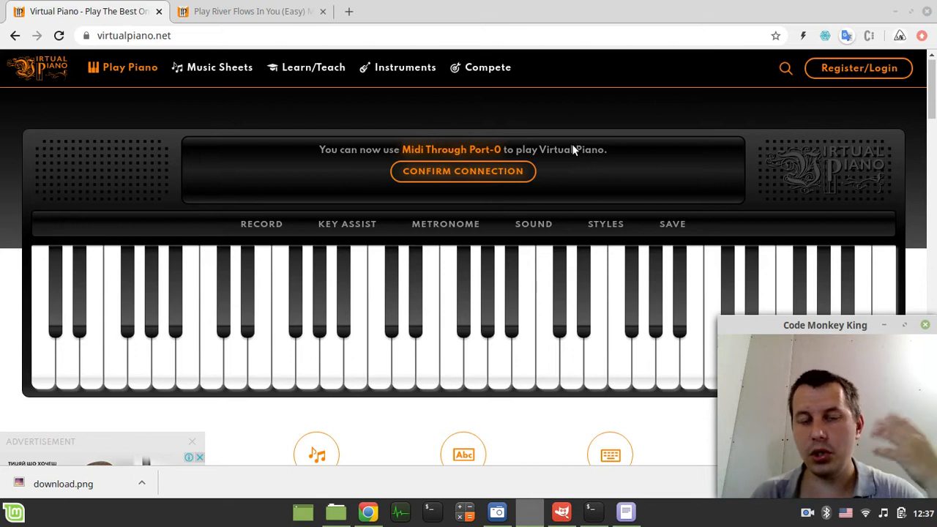
{"action": "mouse_move", "coordinate": [197, 139]}
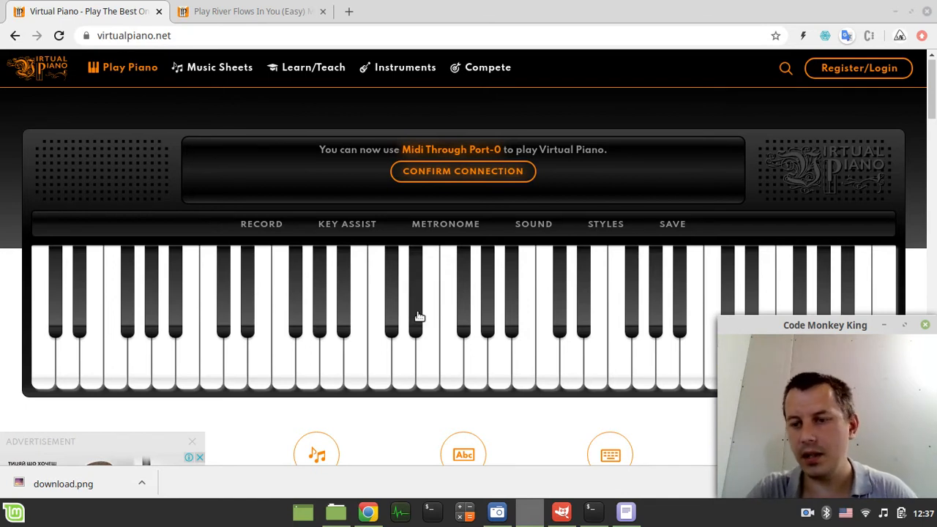
{"action": "mouse_move", "coordinate": [417, 422]}
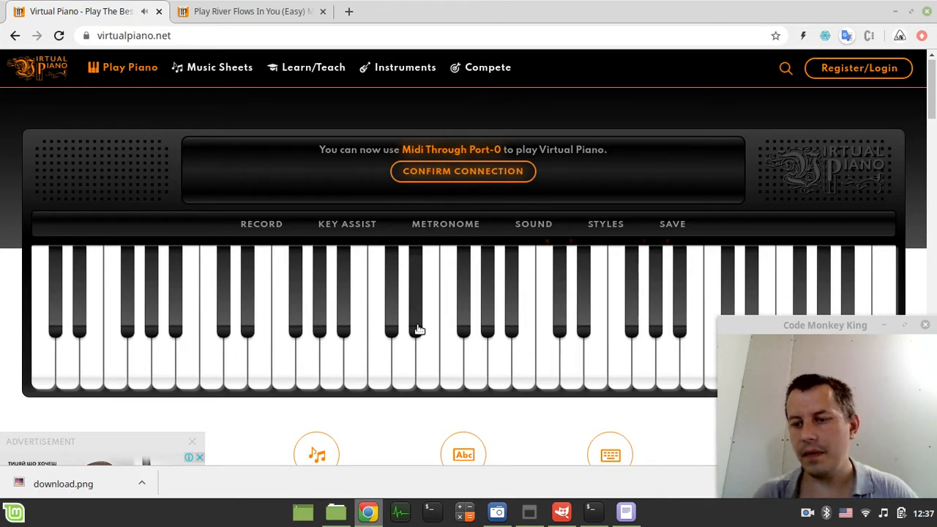
Sound one piano note, then show the River Flows In You sheet music from the top.
{"action": "left_click", "coordinate": [641, 344]}
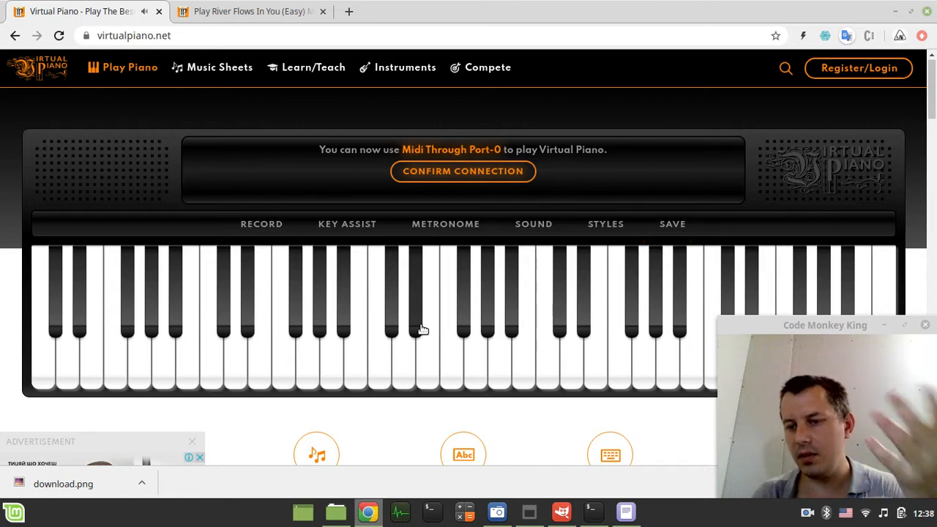
{"action": "mouse_move", "coordinate": [354, 402]}
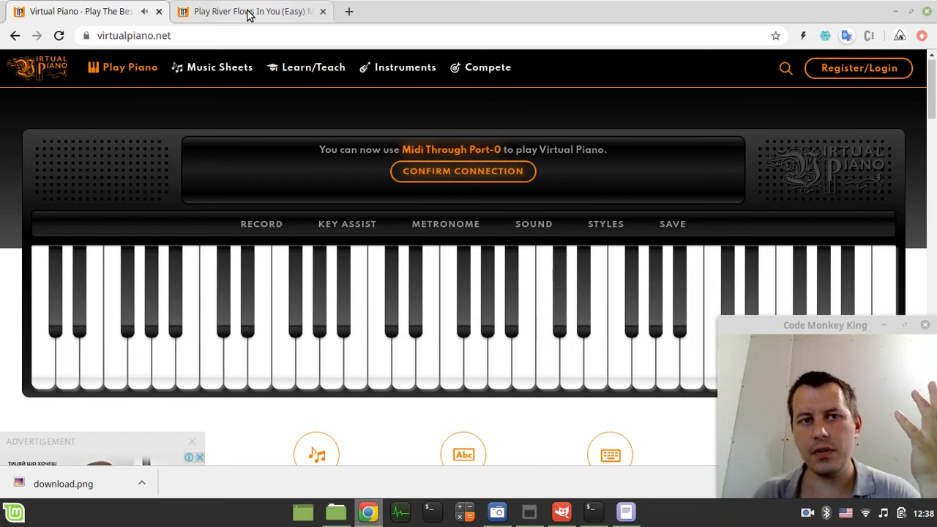
{"action": "left_click", "coordinate": [249, 12]}
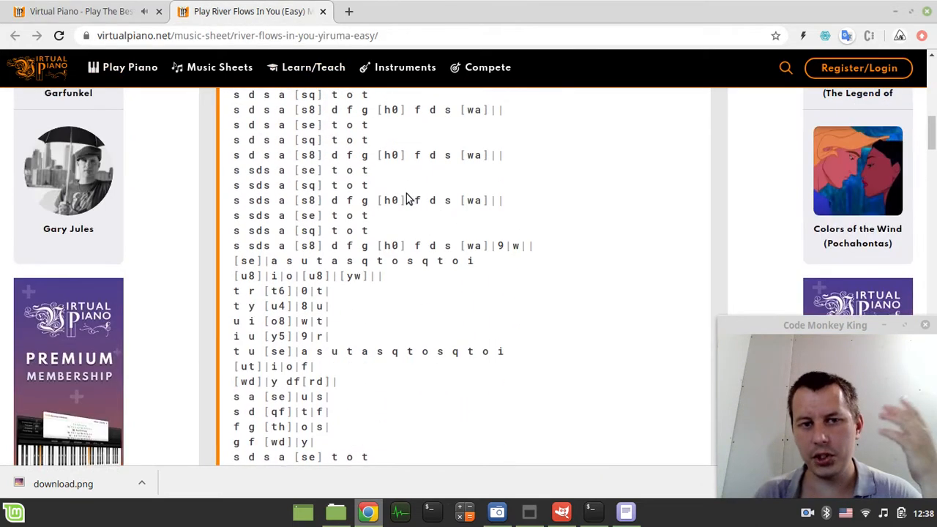
{"action": "scroll", "scroll_direction": "up", "scroll_amount": 3}
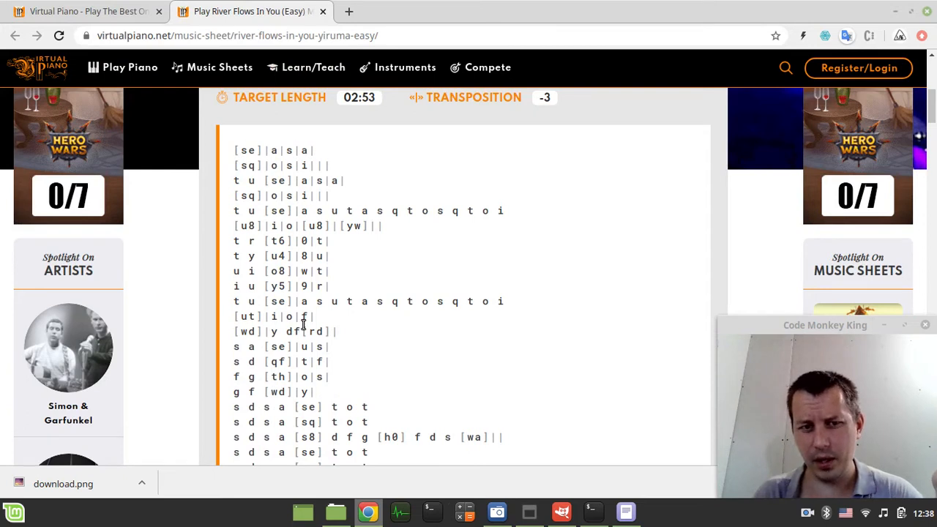
{"action": "mouse_move", "coordinate": [311, 240]}
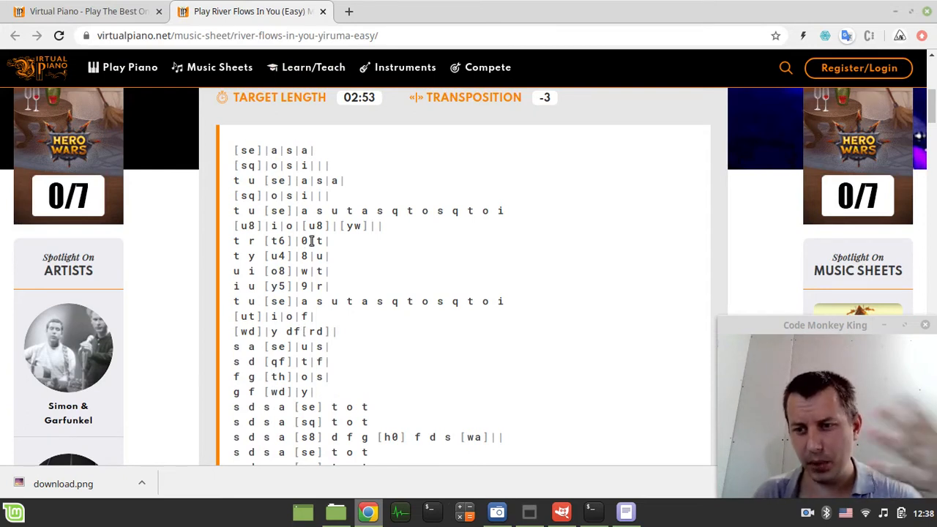
{"action": "mouse_move", "coordinate": [322, 246]}
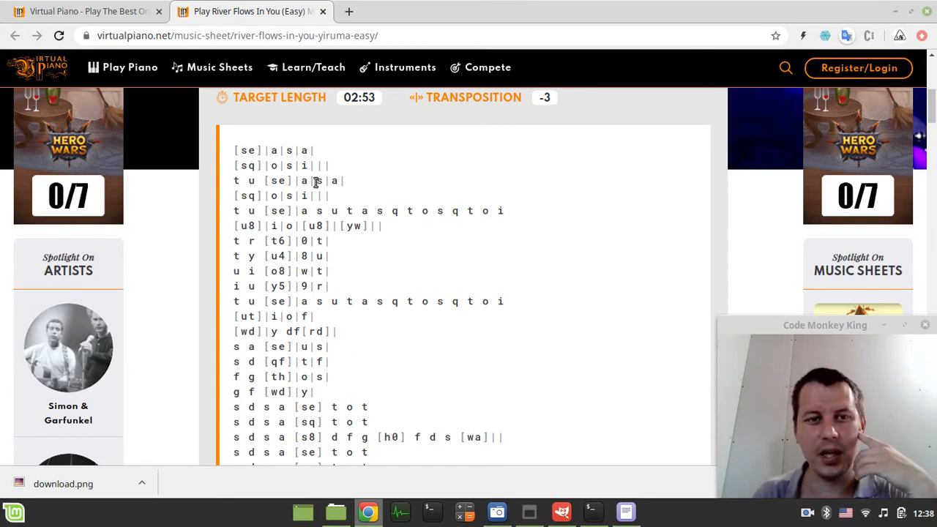
{"action": "mouse_move", "coordinate": [246, 161]}
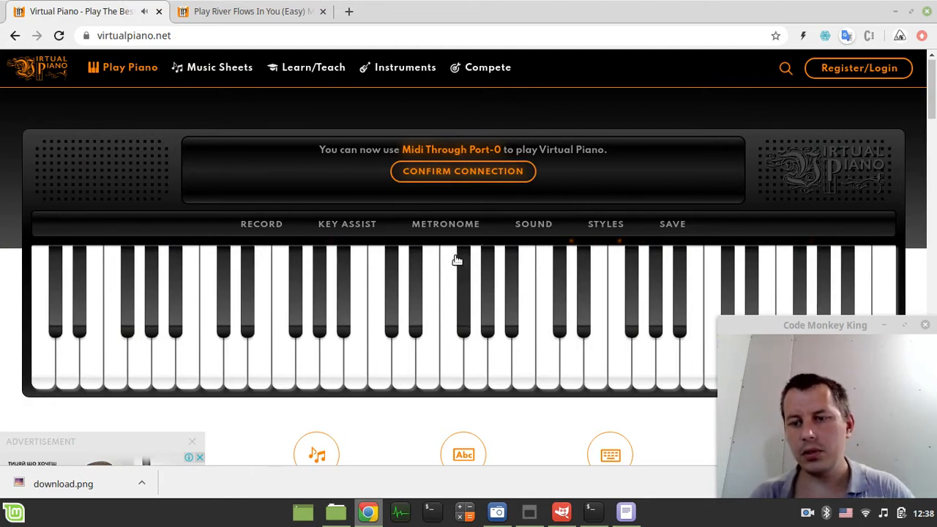
Look through the sheet's letter-note chords and pause marks after checking the piano page.
{"action": "left_click", "coordinate": [248, 11]}
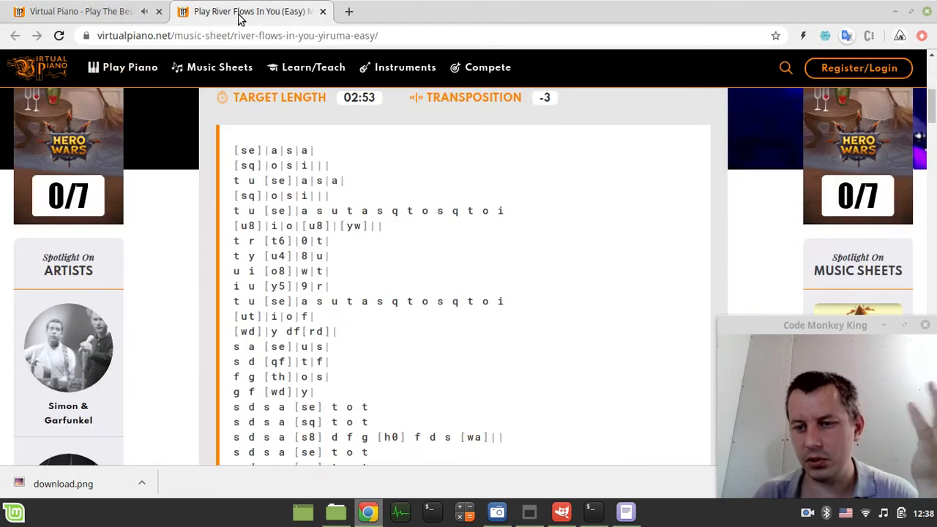
{"action": "mouse_move", "coordinate": [530, 328]}
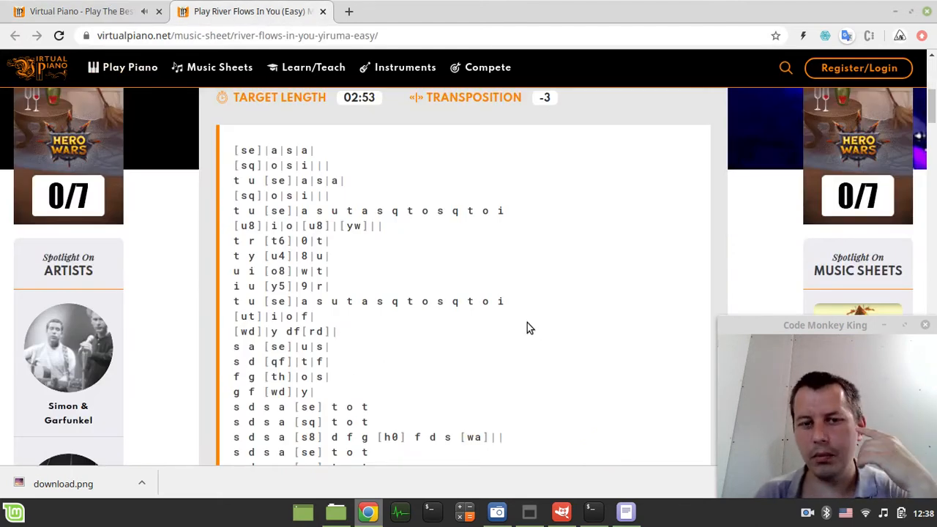
{"action": "mouse_move", "coordinate": [259, 162]}
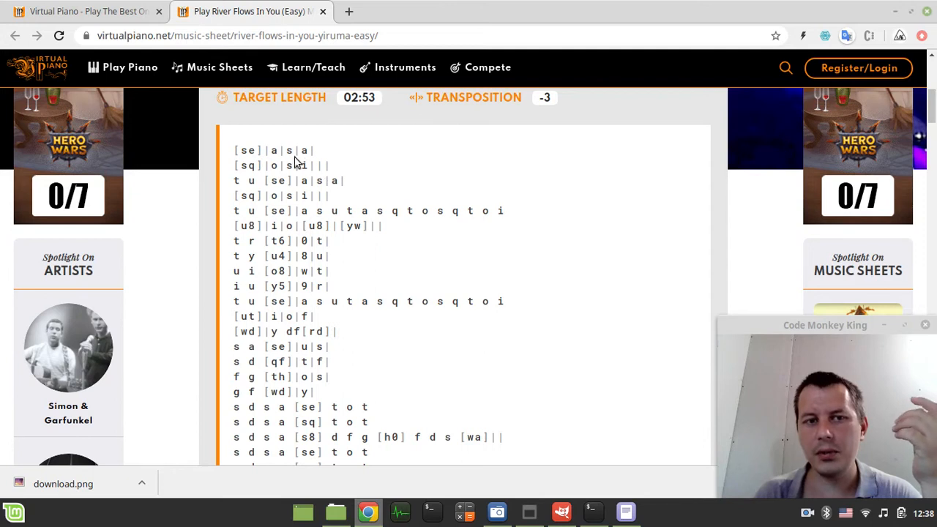
{"action": "left_click", "coordinate": [325, 163]}
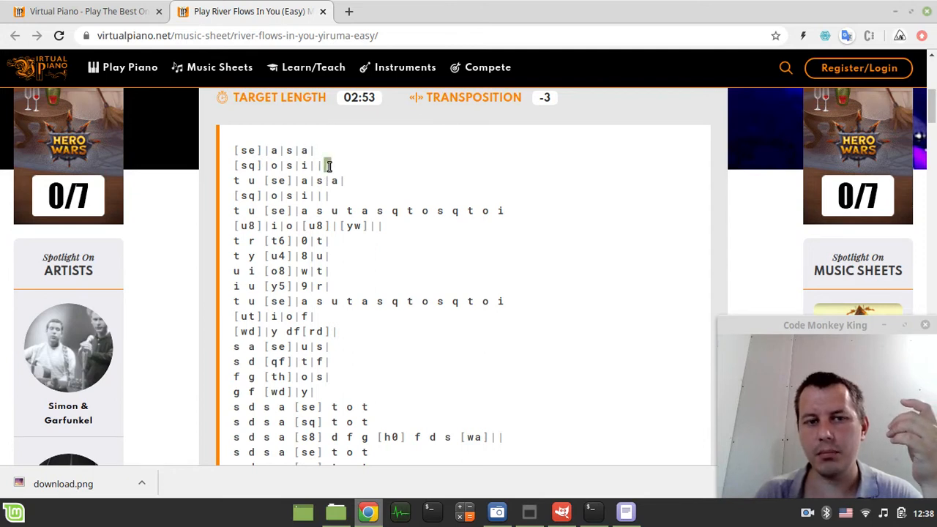
{"action": "mouse_move", "coordinate": [367, 181]}
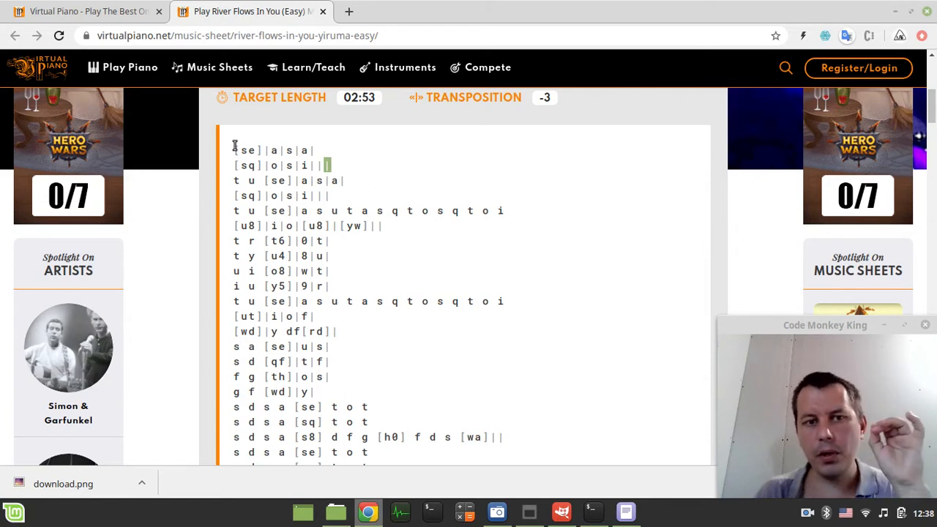
{"action": "scroll", "scroll_direction": "down", "scroll_amount": 3}
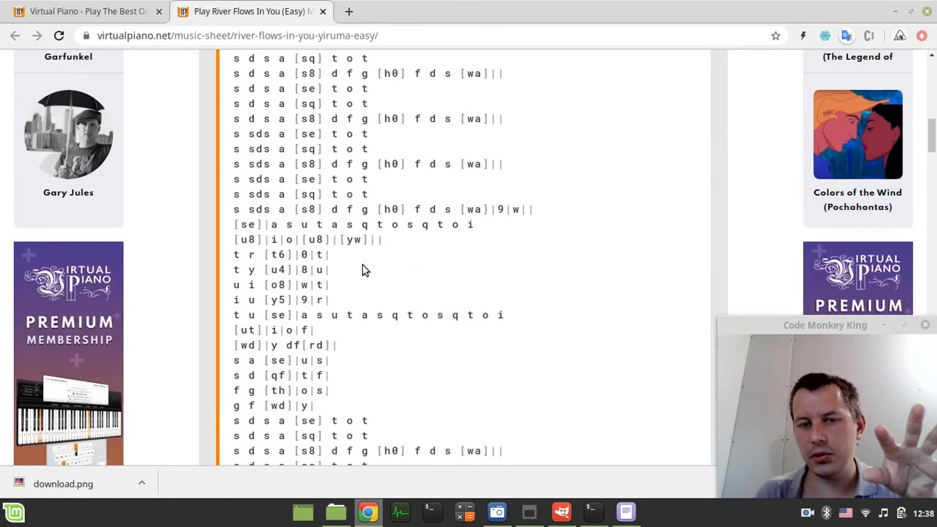
{"action": "scroll", "scroll_direction": "up", "scroll_amount": 3}
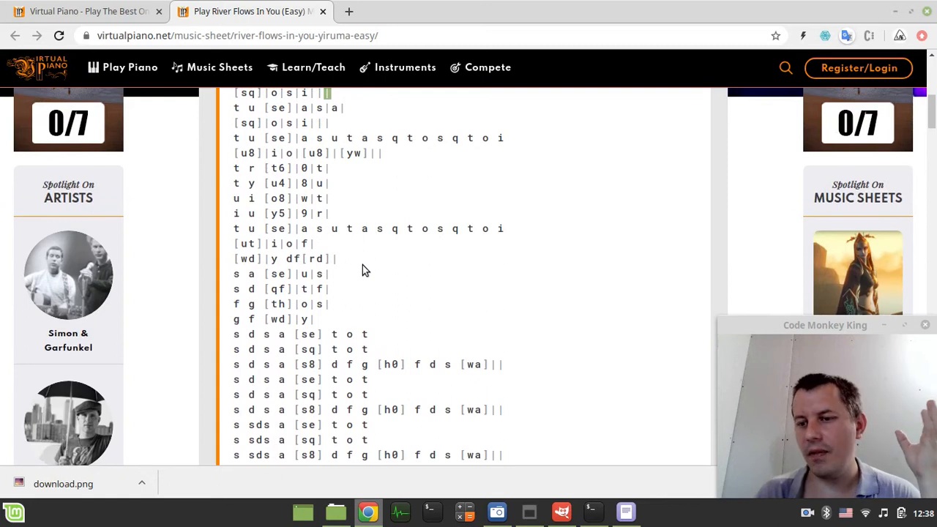
{"action": "mouse_move", "coordinate": [617, 471]}
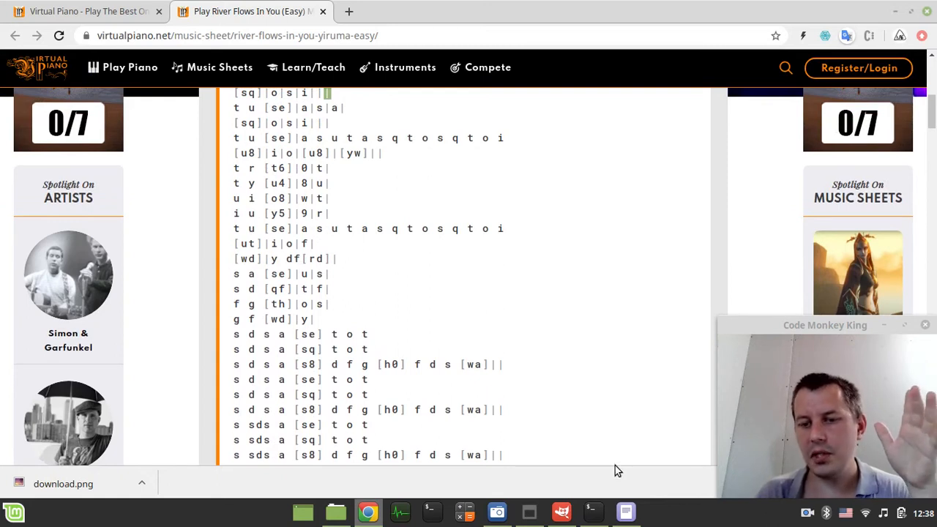
Show play.py in xed with its 0.03 note delay and pyautogui note-playing loop.
{"action": "left_click", "coordinate": [625, 512]}
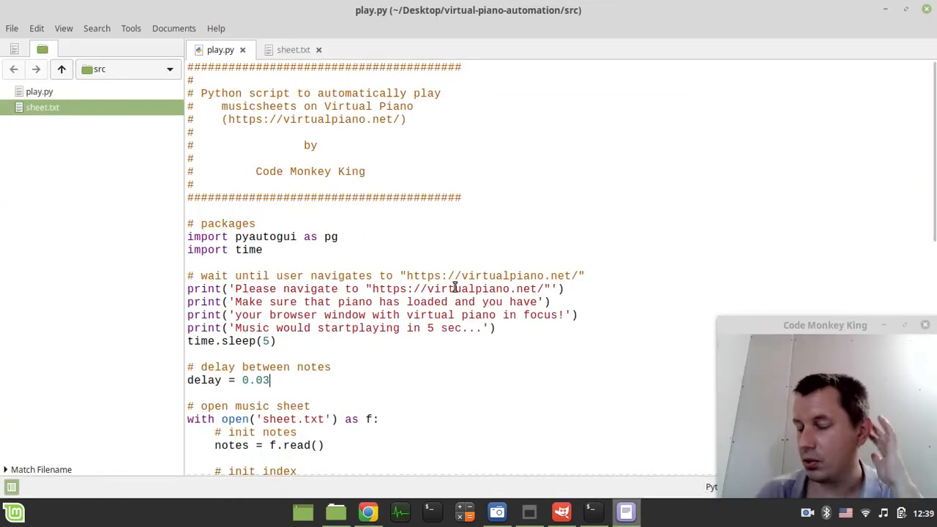
{"action": "scroll", "scroll_direction": "down", "scroll_amount": 3}
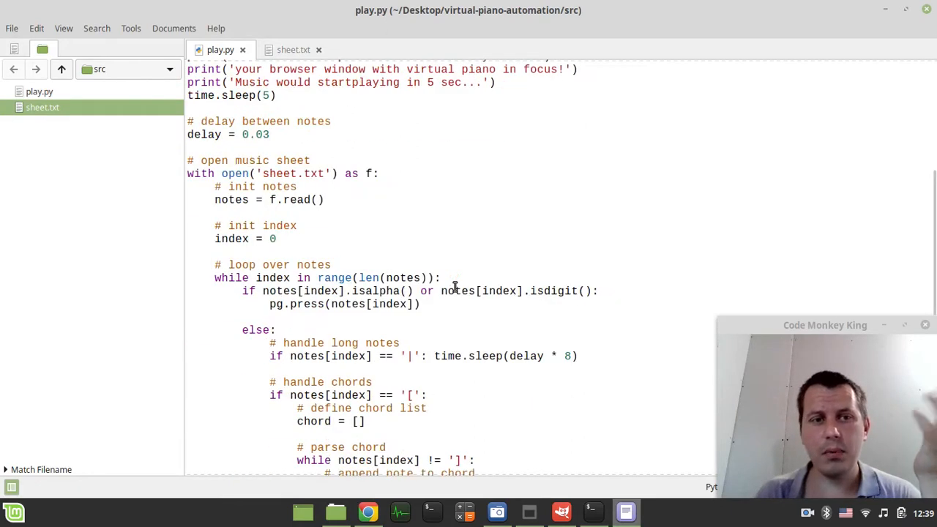
{"action": "scroll", "scroll_direction": "up", "scroll_amount": 3}
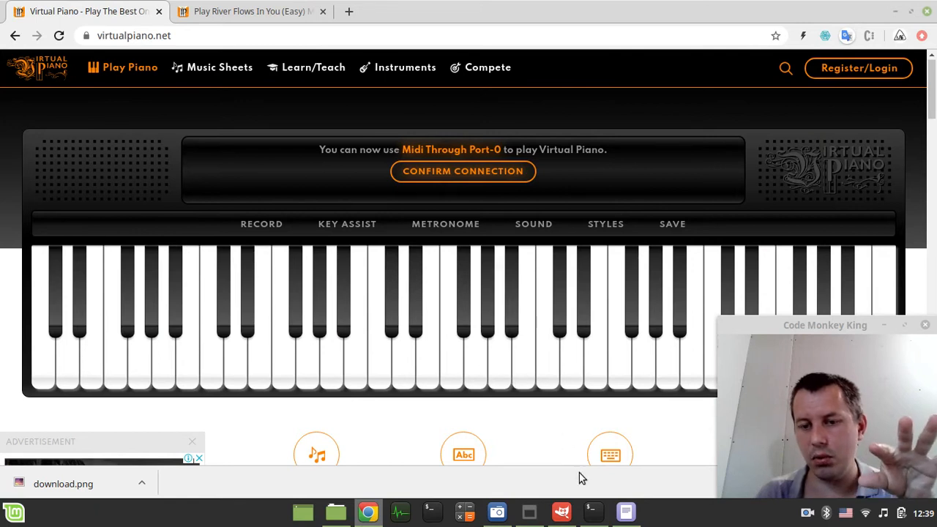
{"action": "left_click", "coordinate": [624, 512]}
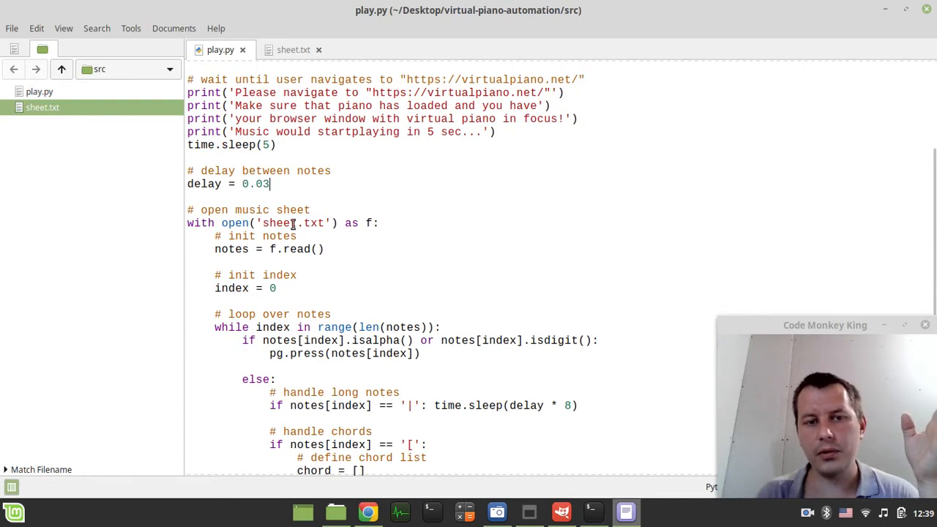
View the sheet.txt notes, then read play.py's note-parsing loop.
{"action": "left_click", "coordinate": [292, 50]}
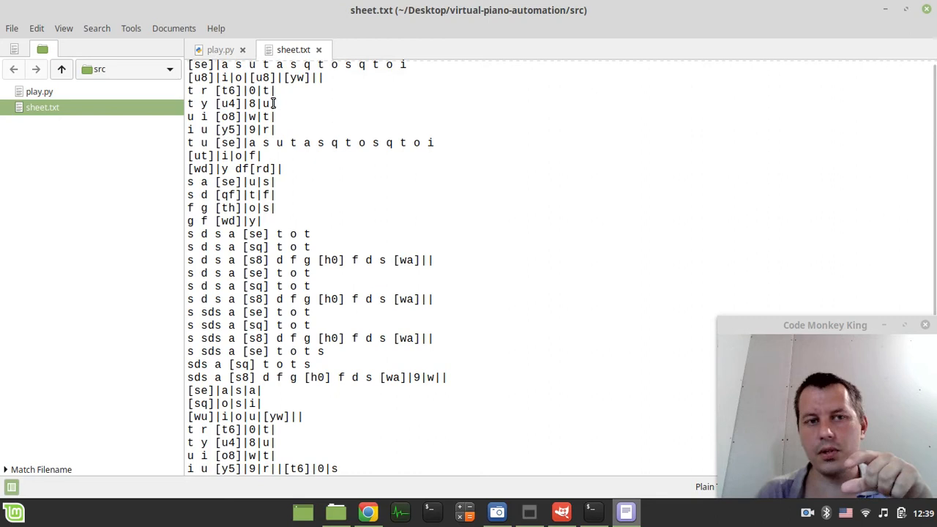
{"action": "mouse_move", "coordinate": [337, 176]}
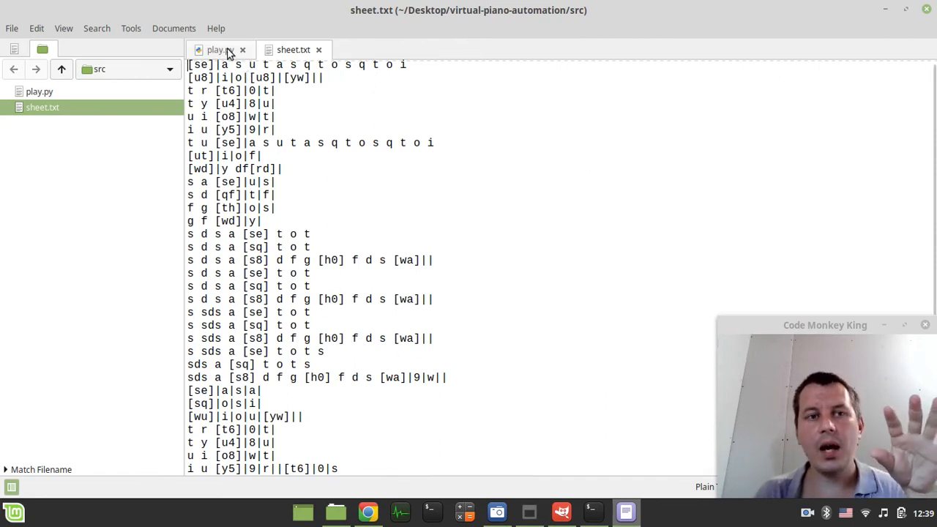
{"action": "left_click", "coordinate": [212, 50]}
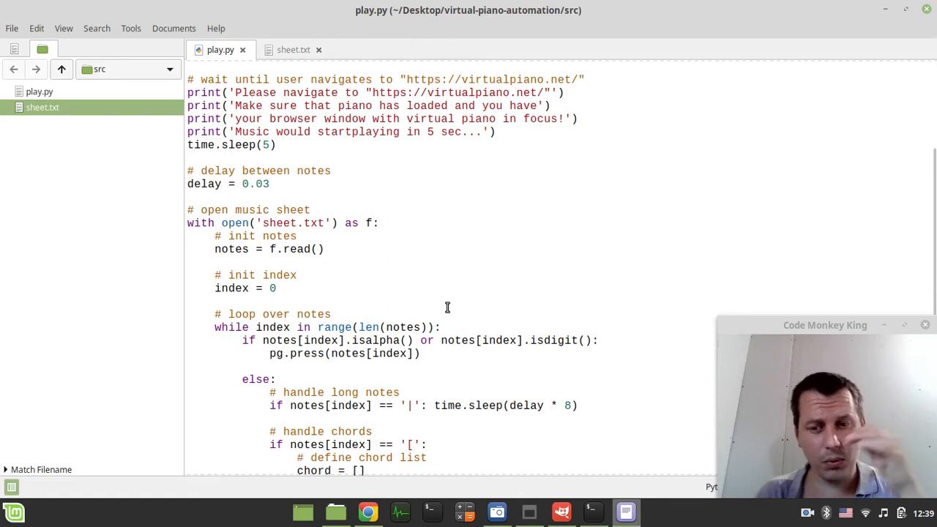
{"action": "scroll", "scroll_direction": "down", "scroll_amount": 3}
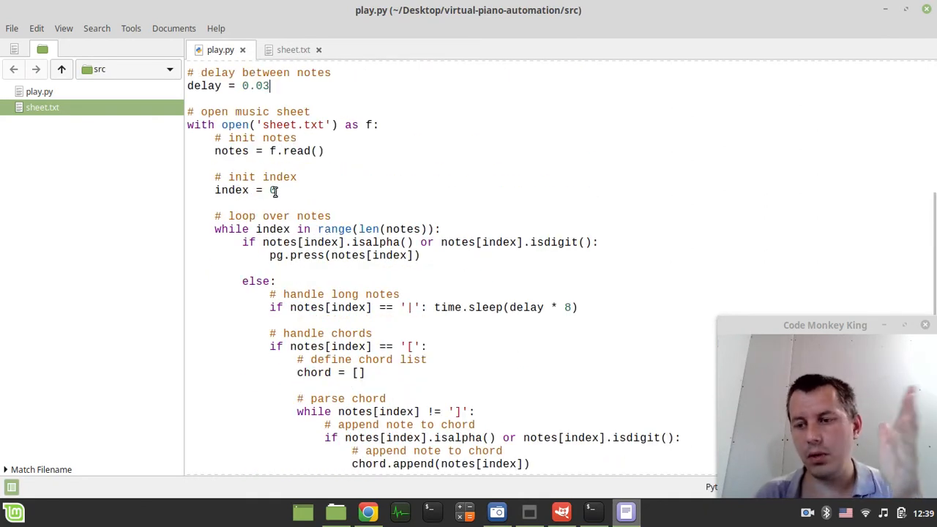
Compare sheet.txt's bracketed chords and pauses with play.py, ending on sheet.txt.
{"action": "left_click", "coordinate": [293, 50]}
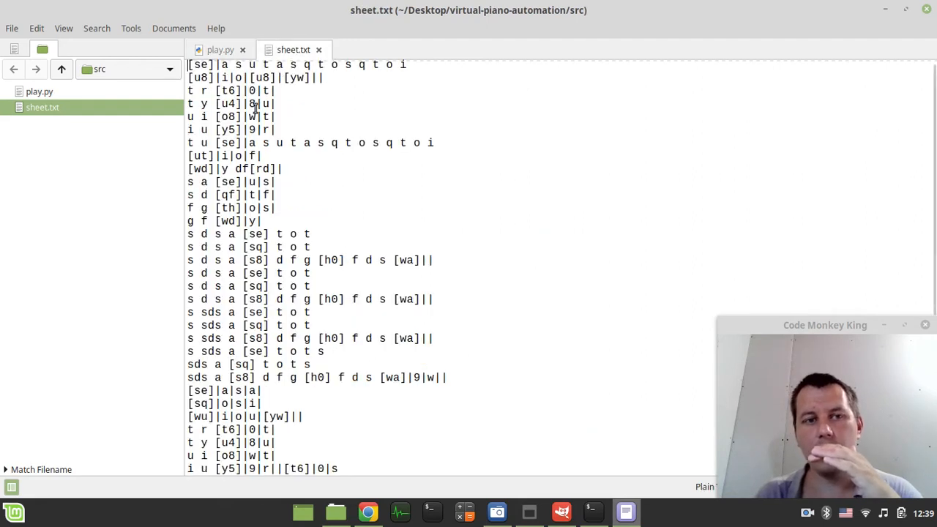
{"action": "left_click", "coordinate": [219, 49]}
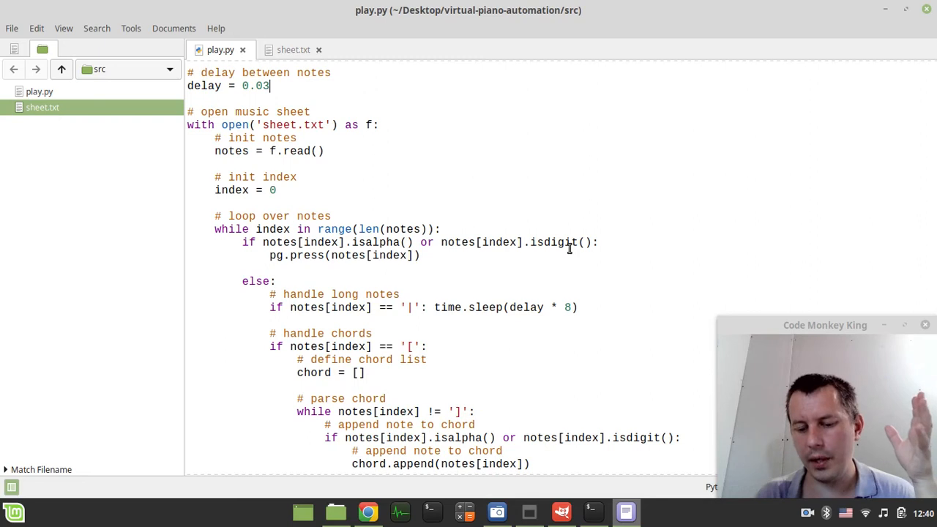
{"action": "left_click", "coordinate": [293, 49]}
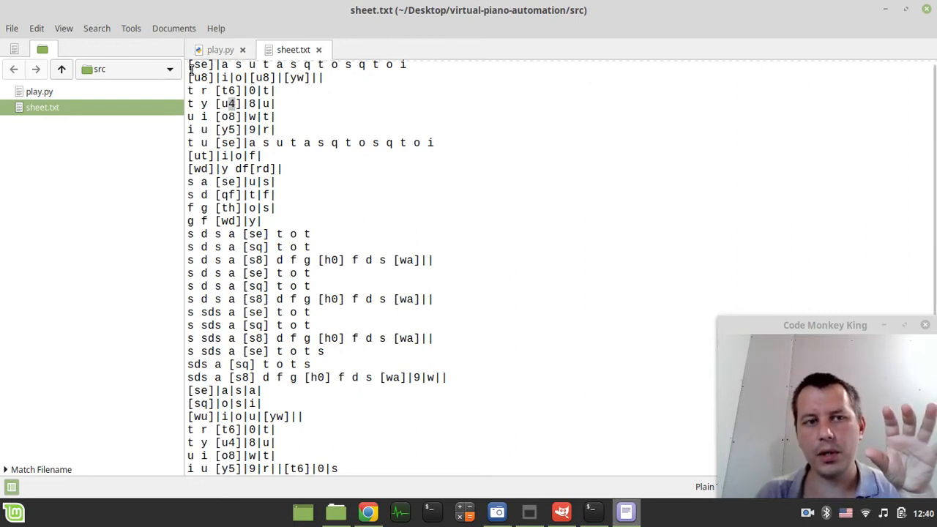
{"action": "left_click", "coordinate": [220, 50]}
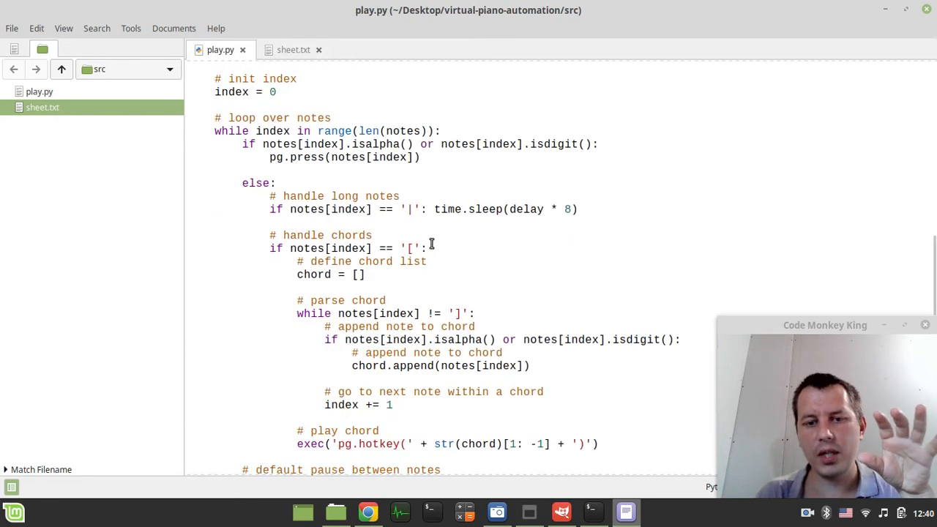
{"action": "scroll", "scroll_direction": "down", "scroll_amount": 3}
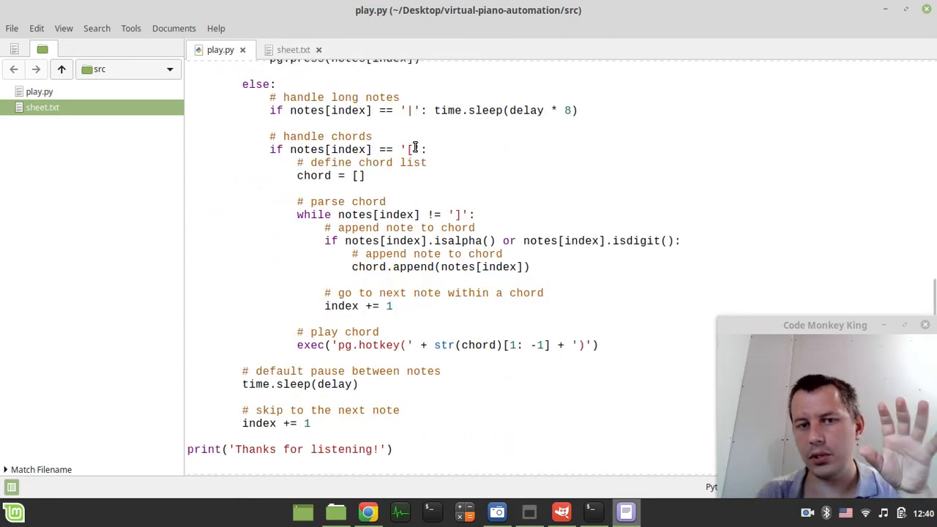
{"action": "left_click", "coordinate": [293, 49]}
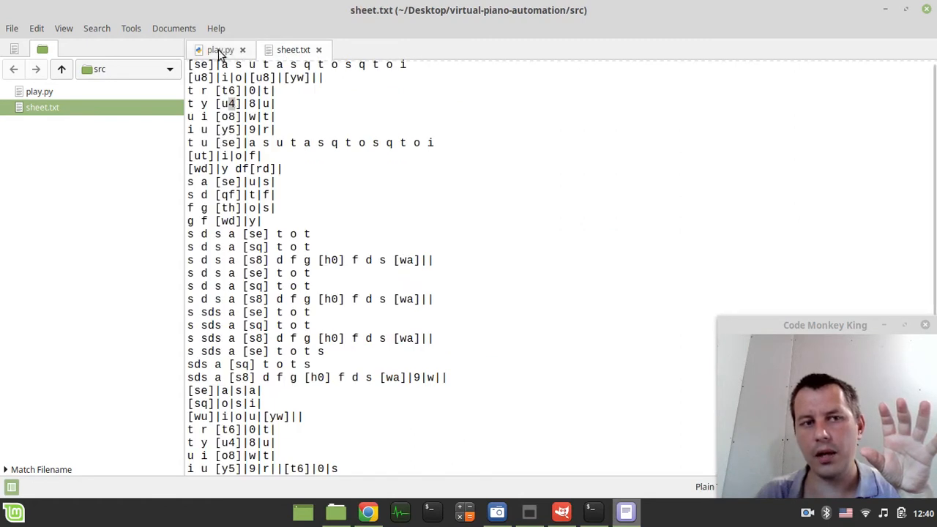
{"action": "left_click", "coordinate": [220, 50]}
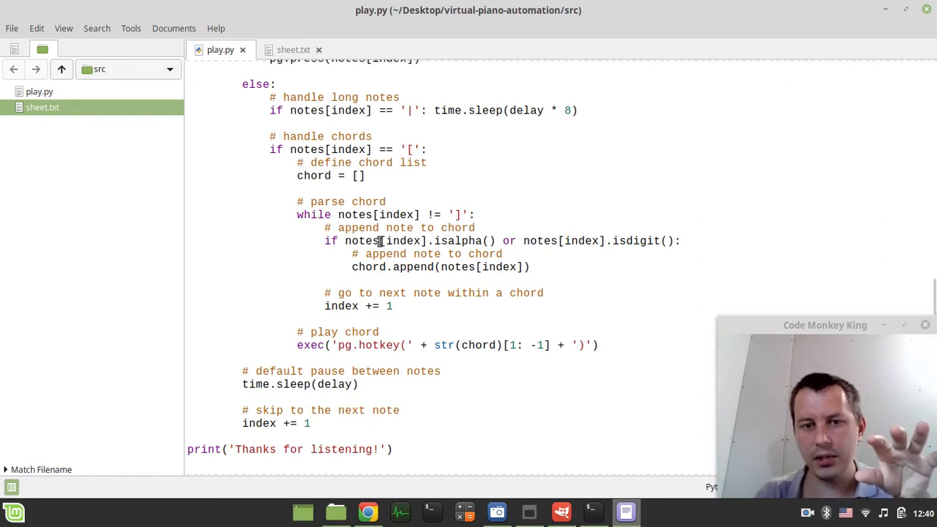
{"action": "scroll", "scroll_direction": "down", "scroll_amount": 3}
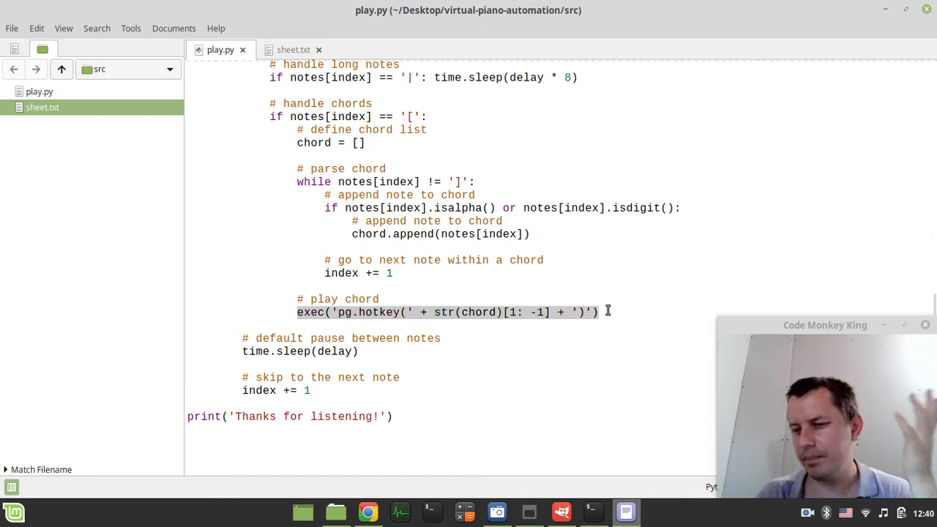
{"action": "mouse_move", "coordinate": [339, 336]}
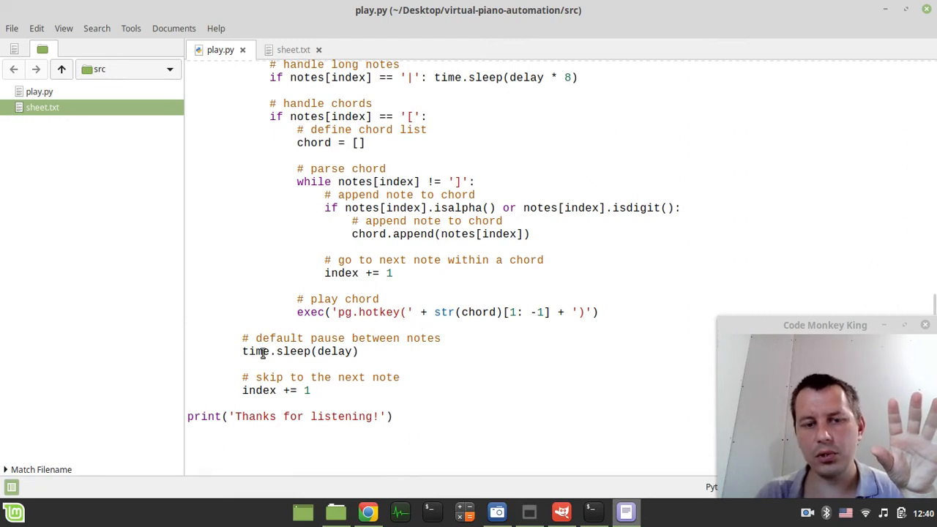
{"action": "scroll", "scroll_direction": "up", "scroll_amount": 3}
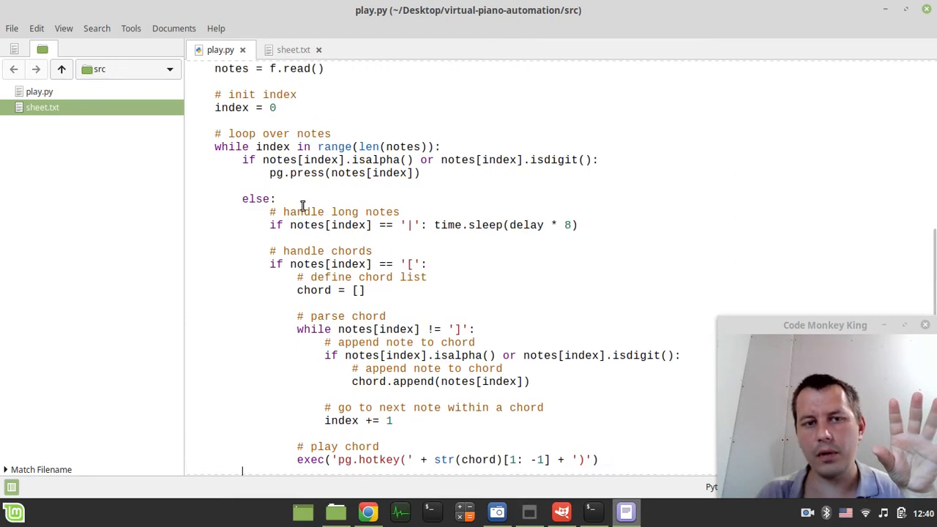
{"action": "scroll", "scroll_direction": "down", "scroll_amount": 3}
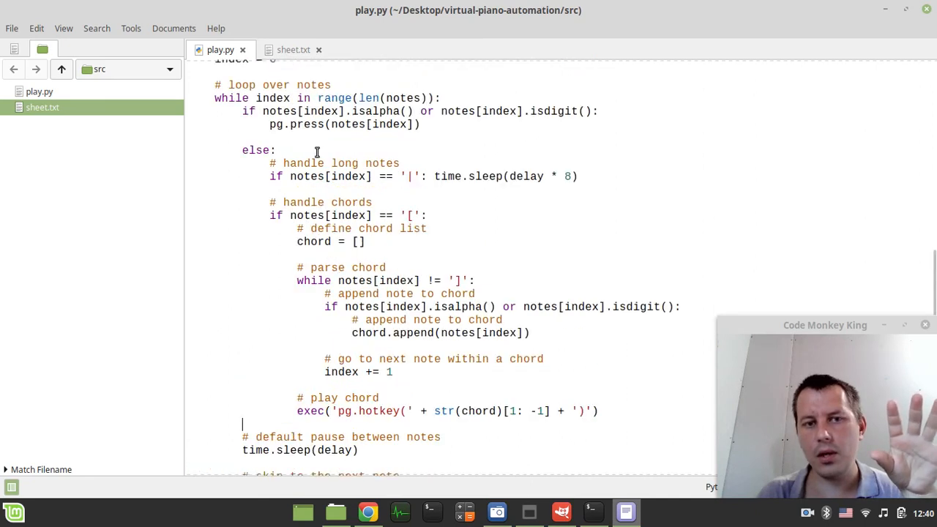
{"action": "scroll", "scroll_direction": "down", "scroll_amount": 3}
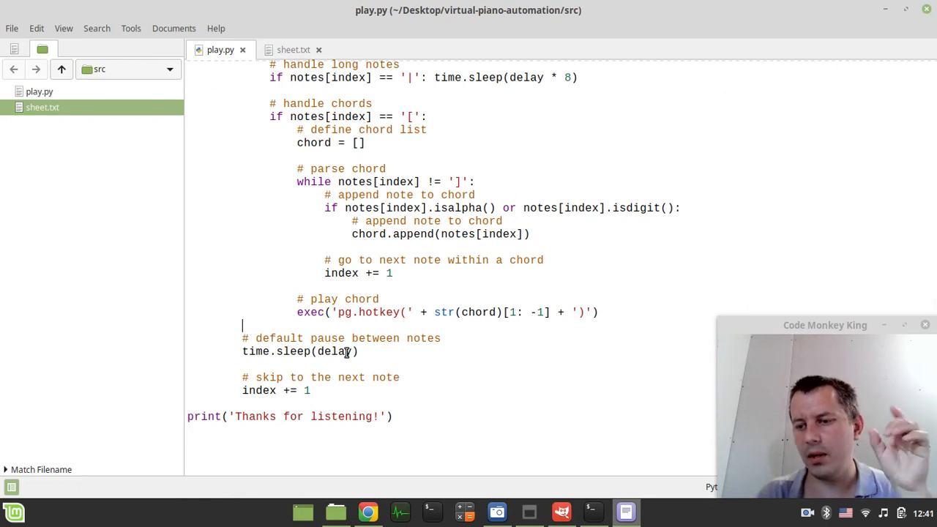
{"action": "mouse_move", "coordinate": [351, 351]}
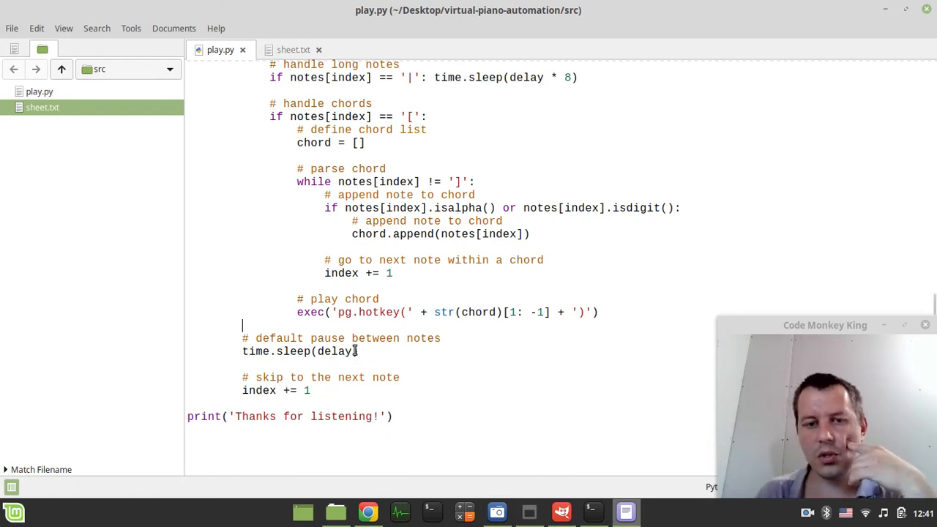
{"action": "scroll", "scroll_direction": "up", "scroll_amount": 3}
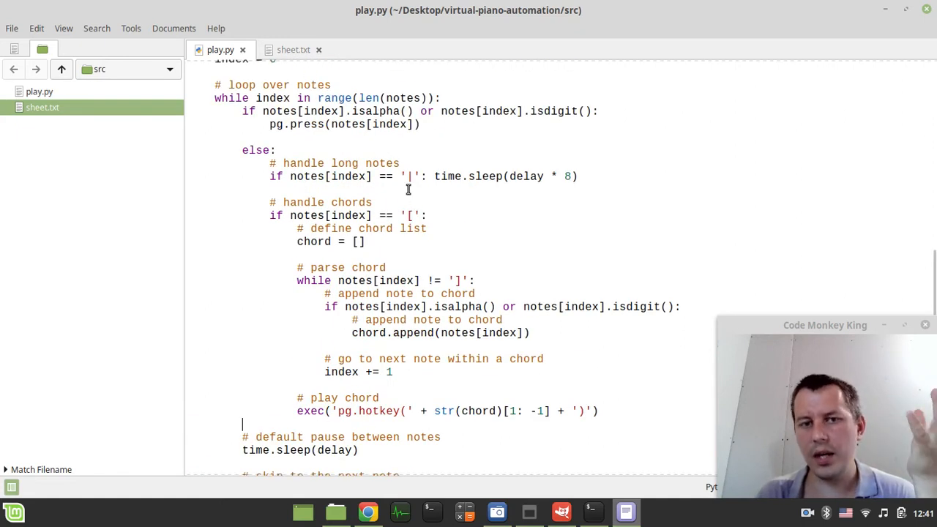
{"action": "left_click", "coordinate": [292, 49]}
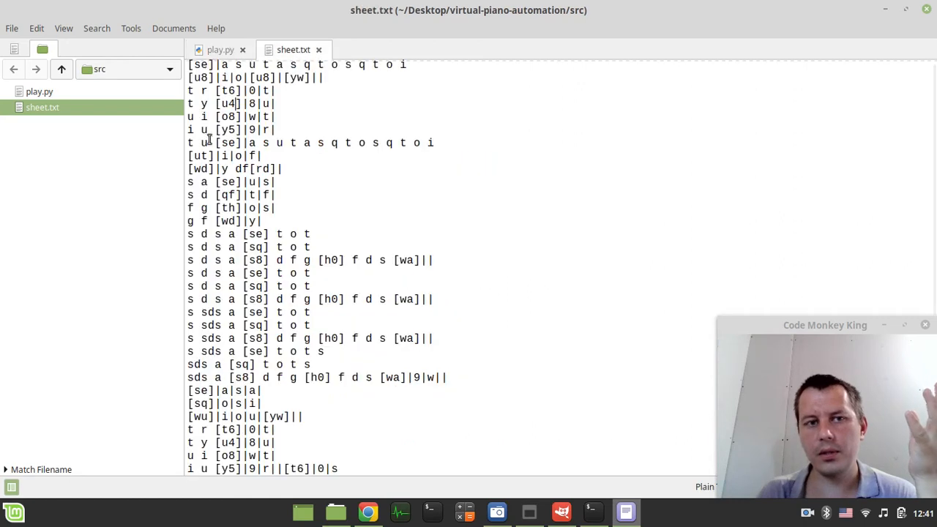
Review sheet.txt once more and return to play.py's note-reading and long-pause handling code.
{"action": "left_click", "coordinate": [220, 49]}
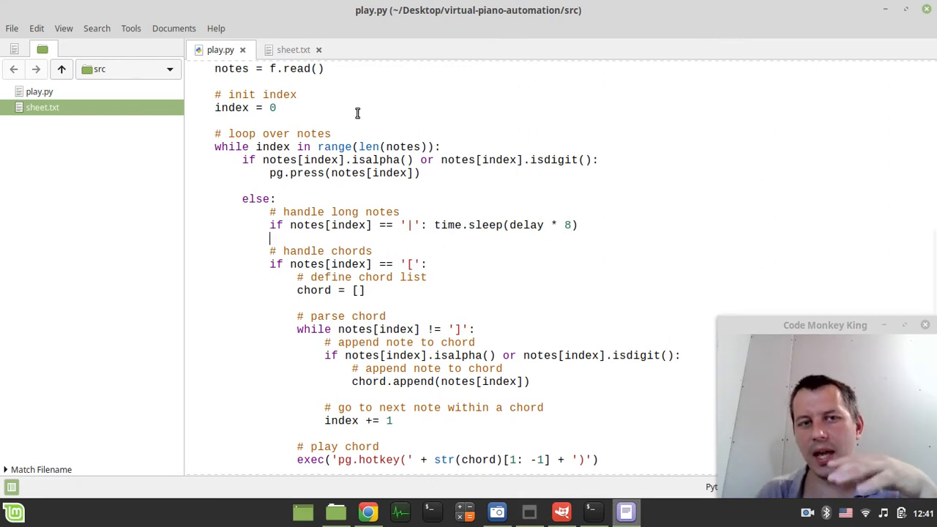
{"action": "left_click", "coordinate": [292, 50]}
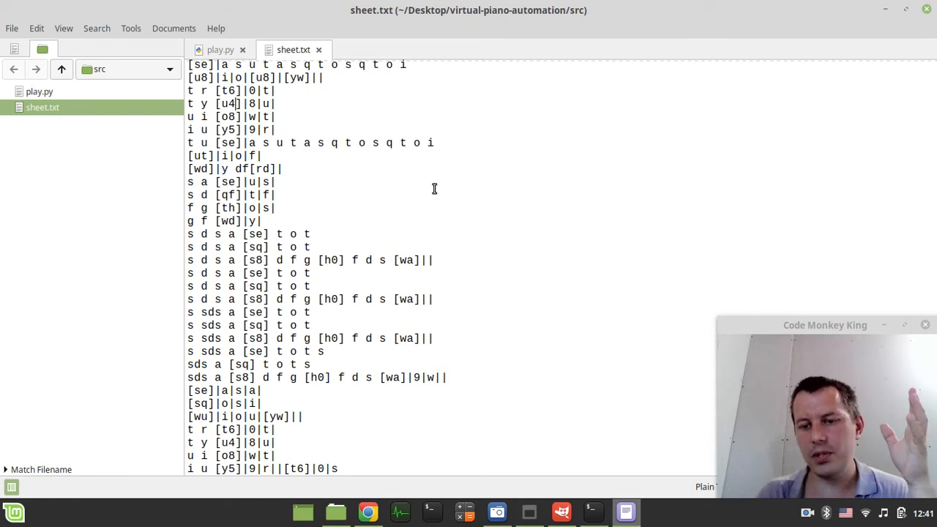
{"action": "left_click", "coordinate": [219, 50]}
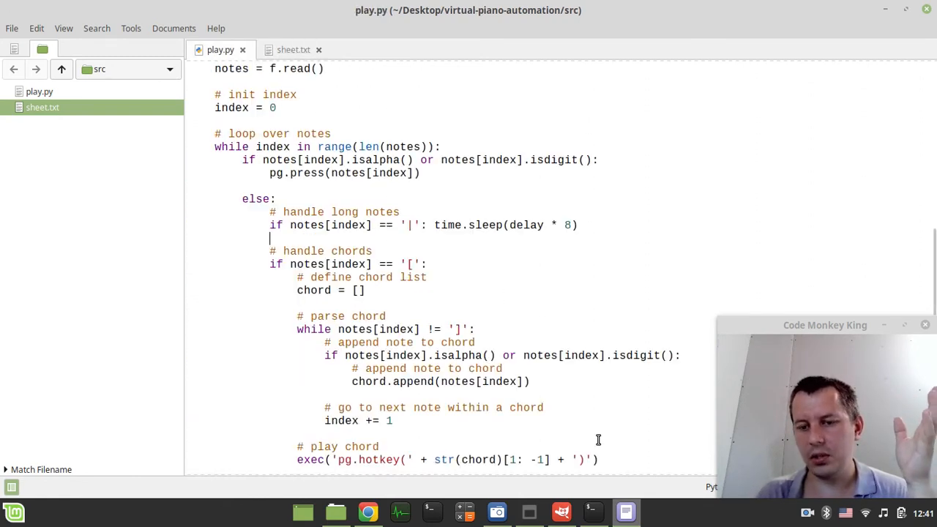
Clear the terminal and run python3 play.py to get its prompt and five-second countdown.
{"action": "left_click", "coordinate": [591, 511]}
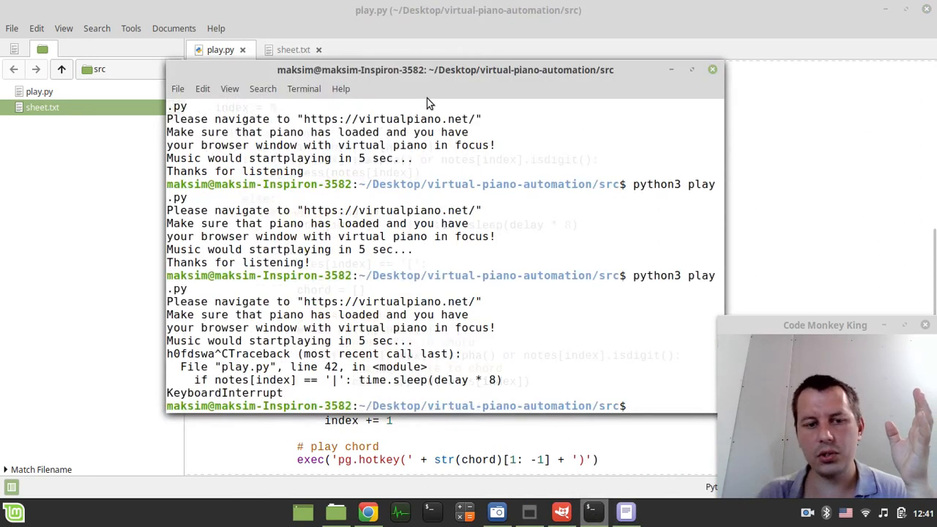
{"action": "type", "text": "clear"}
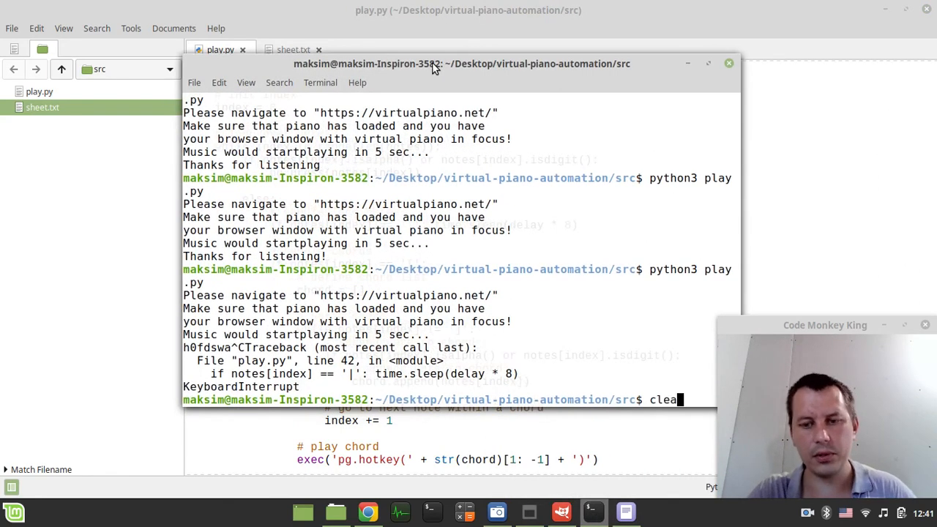
{"action": "key", "text": "Return"}
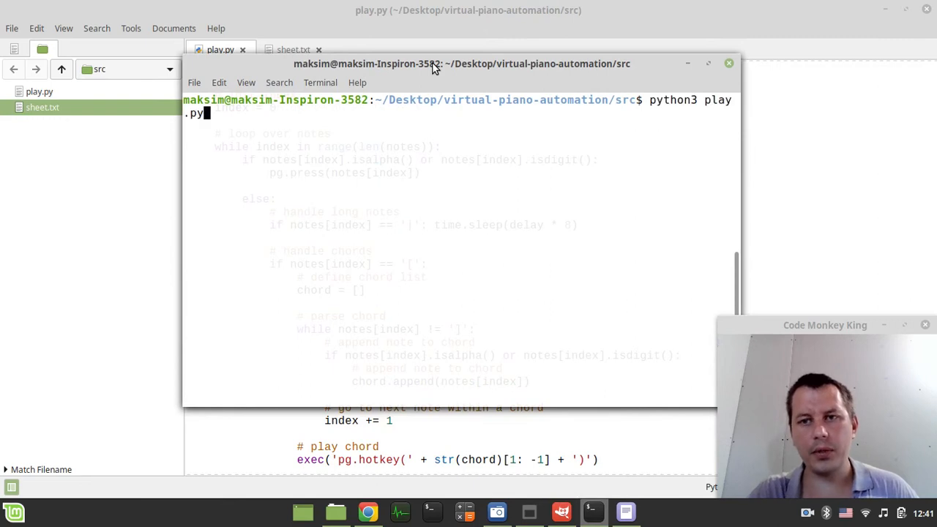
{"action": "key", "text": "Return"}
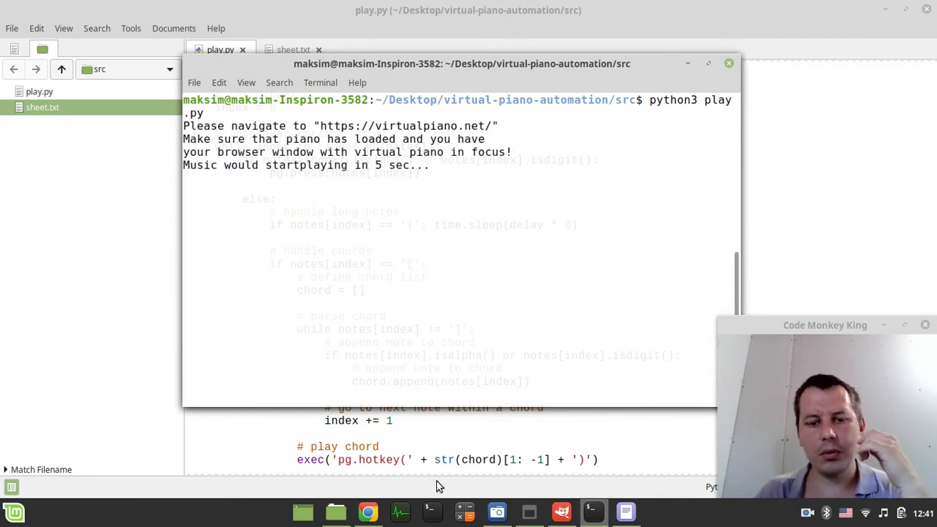
Focus the virtualpiano.net page so the script's keypresses play the song on it.
{"action": "left_click", "coordinate": [368, 513]}
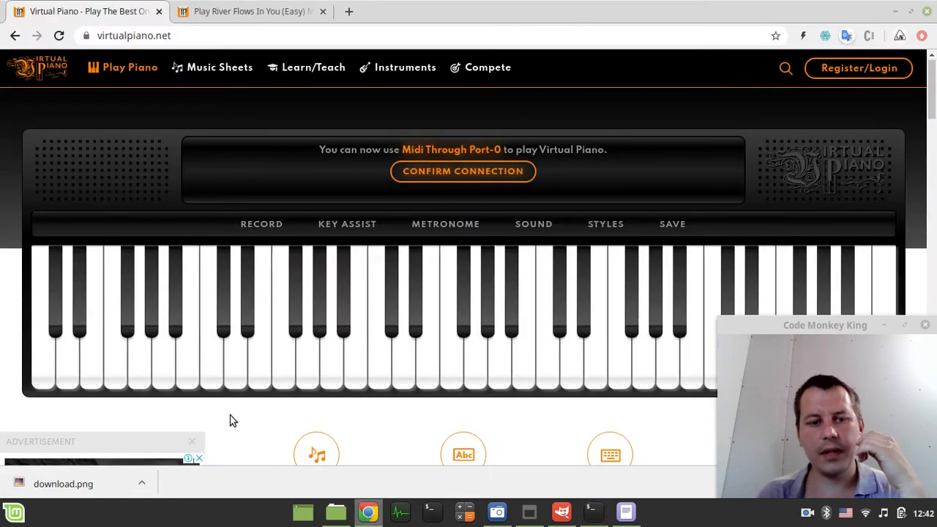
{"action": "mouse_move", "coordinate": [238, 424]}
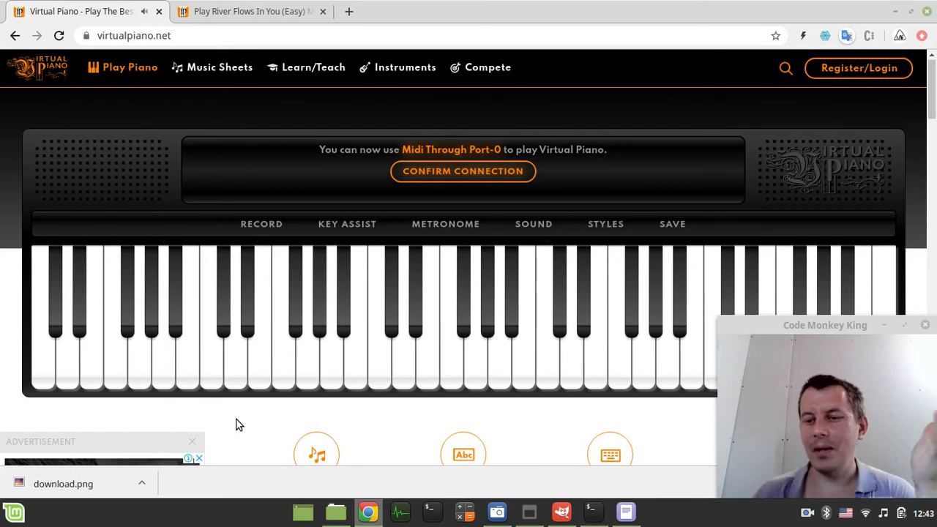
{"action": "mouse_move", "coordinate": [593, 512]}
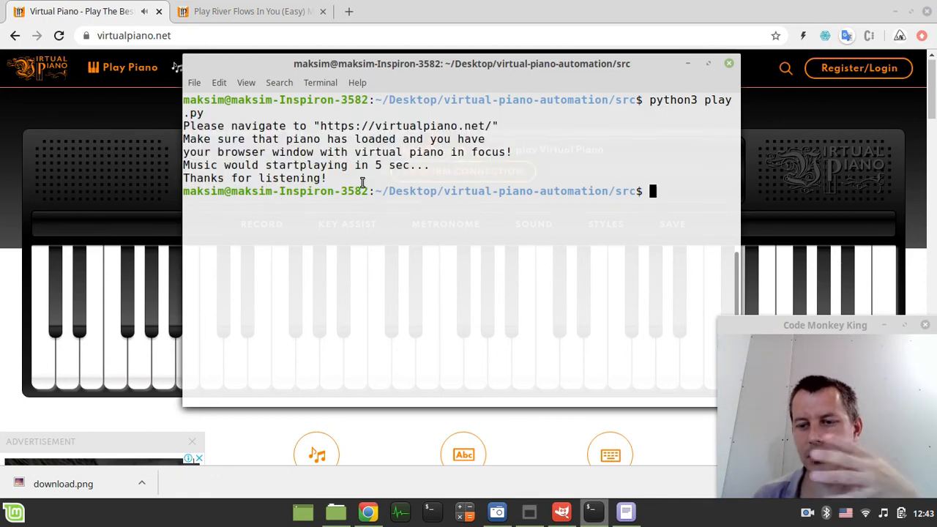
Nudge the terminal left and let play.py finish with 'Thanks for listening!'.
{"action": "left_click_drag", "start_coordinate": [462, 65], "coordinate": [398, 84]}
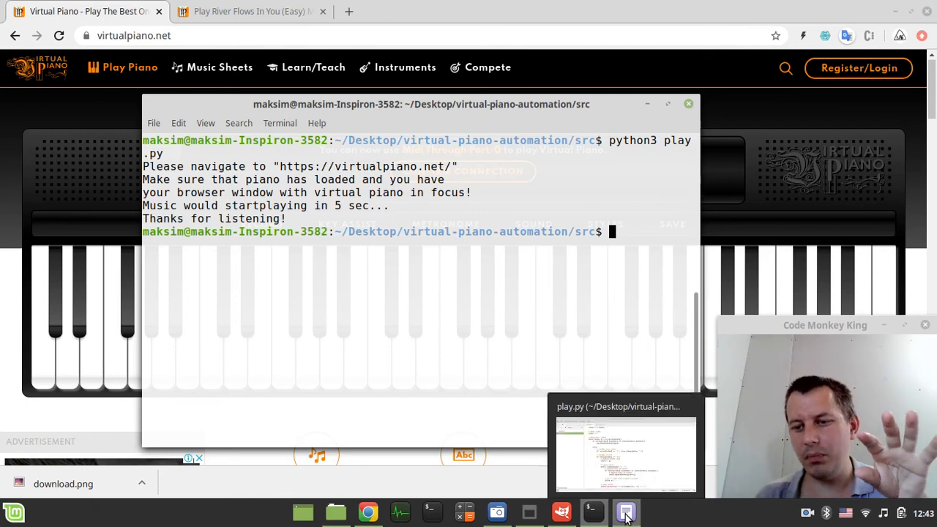
Return to xed and glance at the sheet.txt notes before going back to play.py.
{"action": "left_click", "coordinate": [625, 512]}
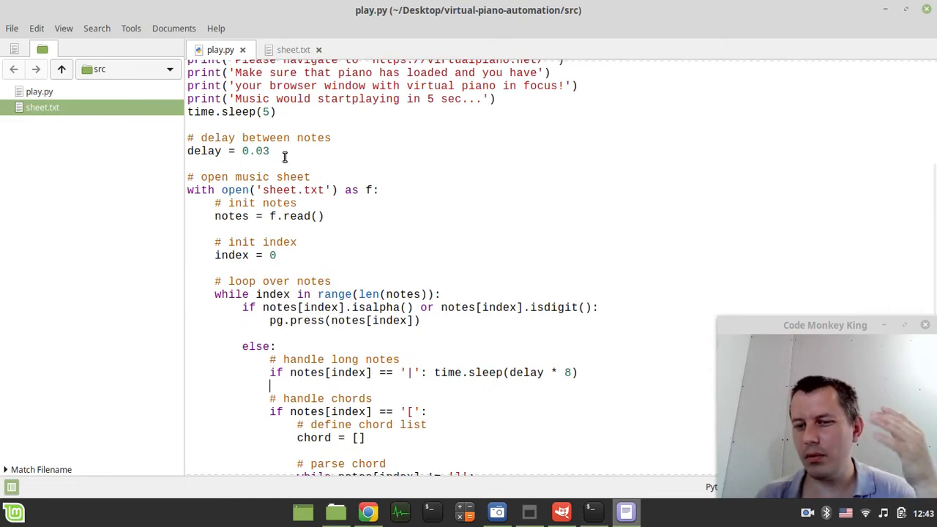
{"action": "left_click", "coordinate": [293, 50]}
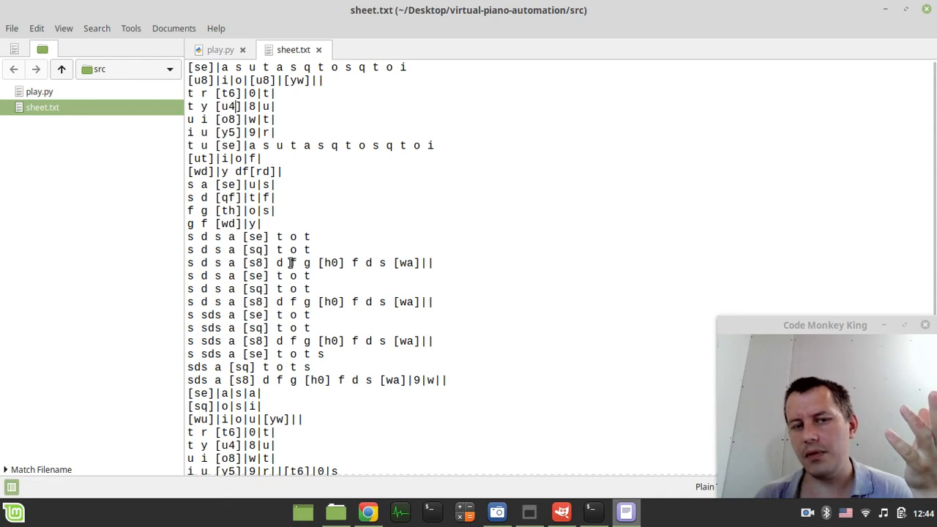
{"action": "left_click", "coordinate": [220, 50]}
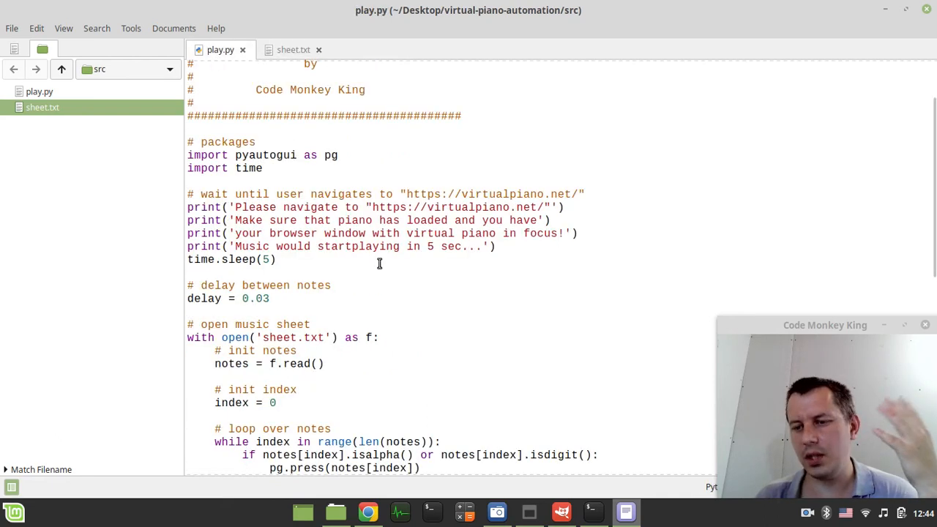
{"action": "mouse_move", "coordinate": [398, 282]}
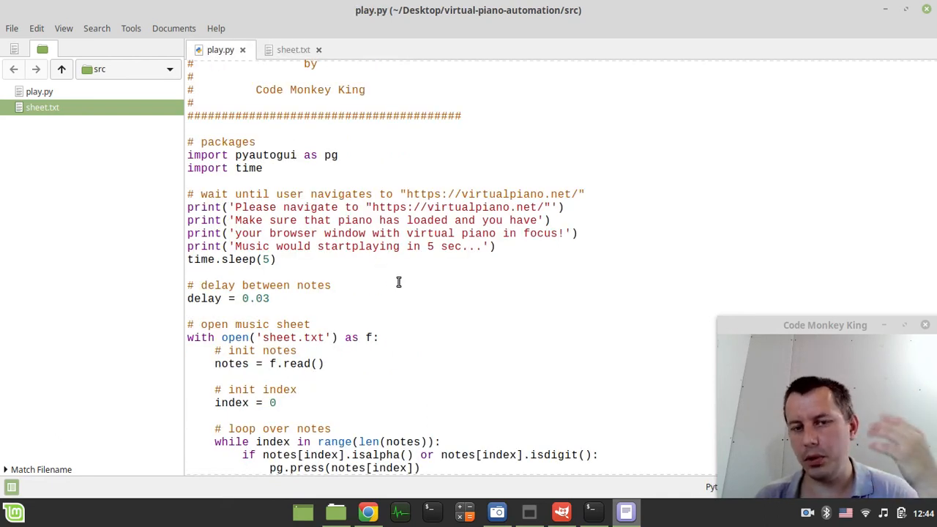
Read through play.py's full code, then return to the Virtual Piano page.
{"action": "scroll", "scroll_direction": "down", "scroll_amount": 3}
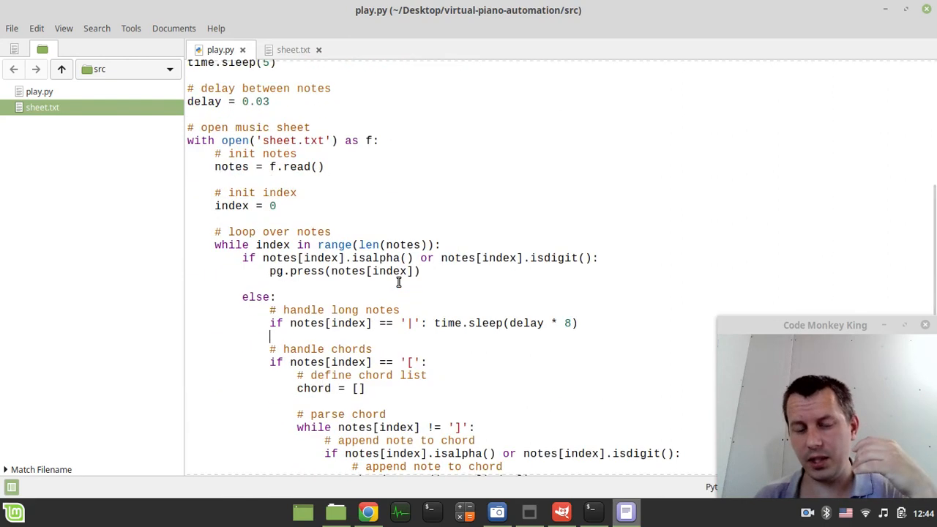
{"action": "scroll", "scroll_direction": "down", "scroll_amount": 3}
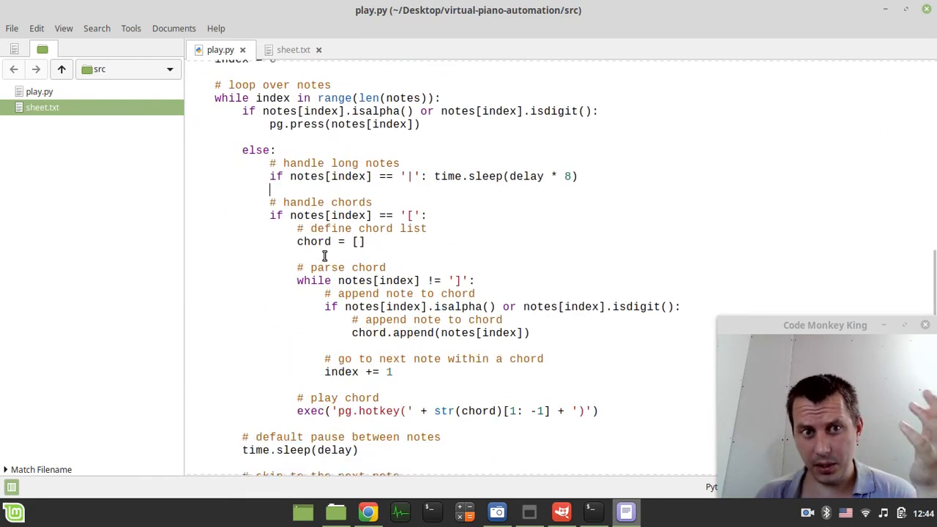
{"action": "scroll", "scroll_direction": "up", "scroll_amount": 3}
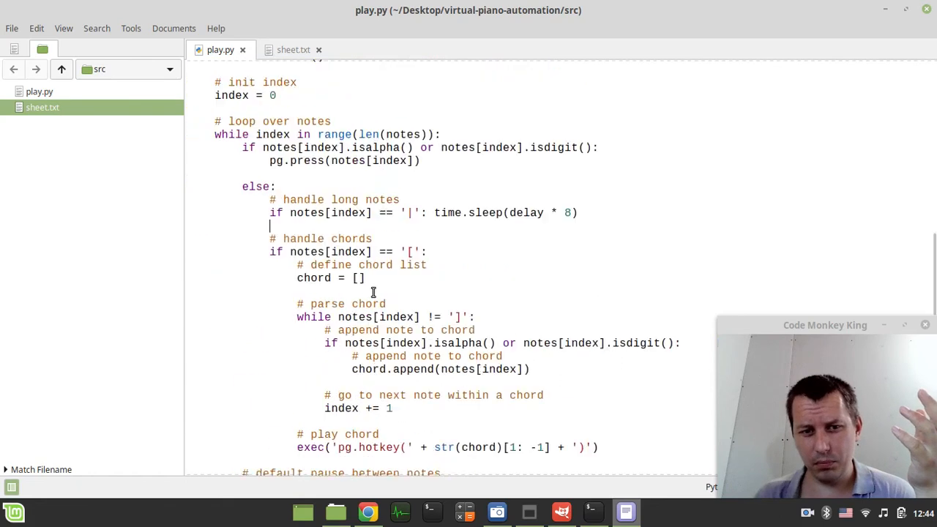
{"action": "scroll", "scroll_direction": "up", "scroll_amount": 3}
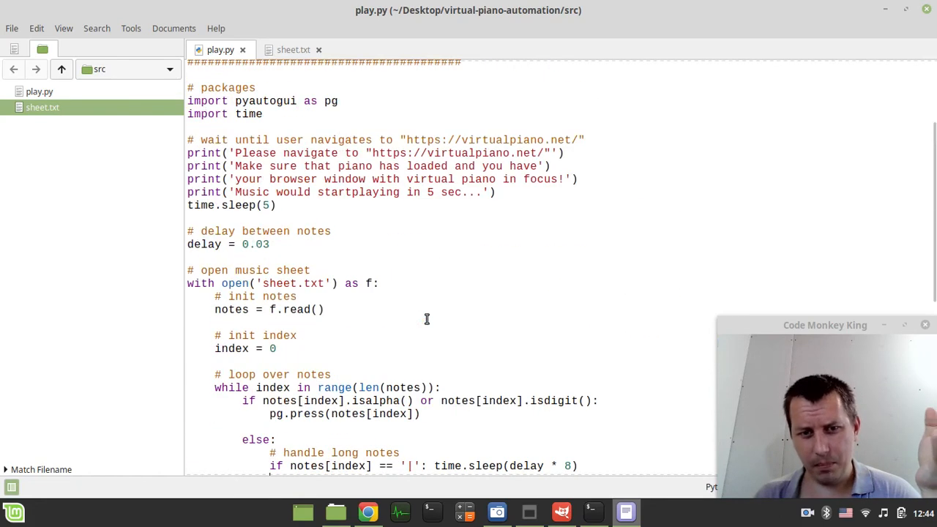
{"action": "scroll", "scroll_direction": "up", "scroll_amount": 3}
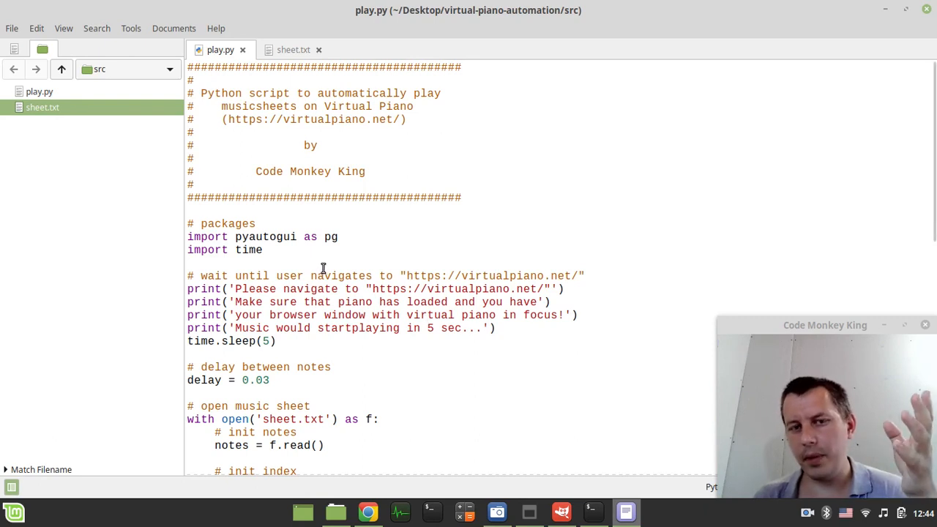
{"action": "left_click", "coordinate": [368, 512]}
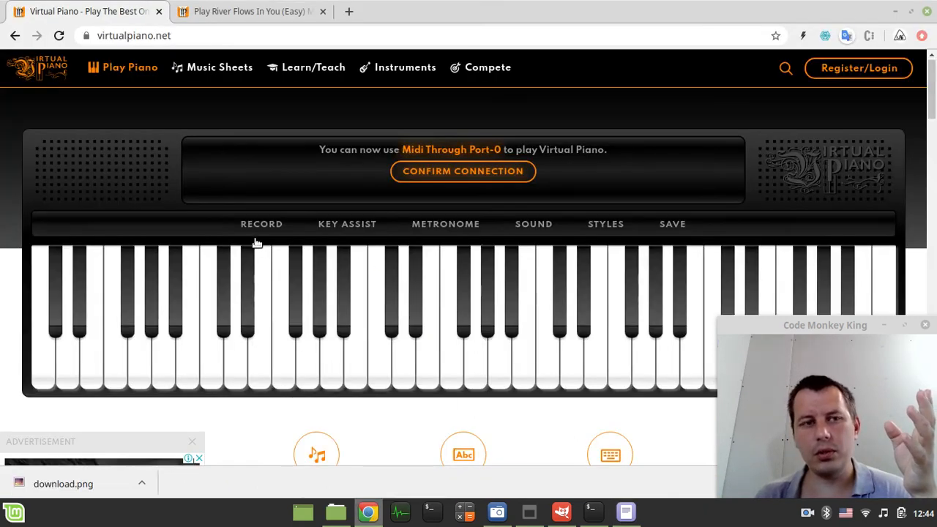
{"action": "mouse_move", "coordinate": [73, 107]}
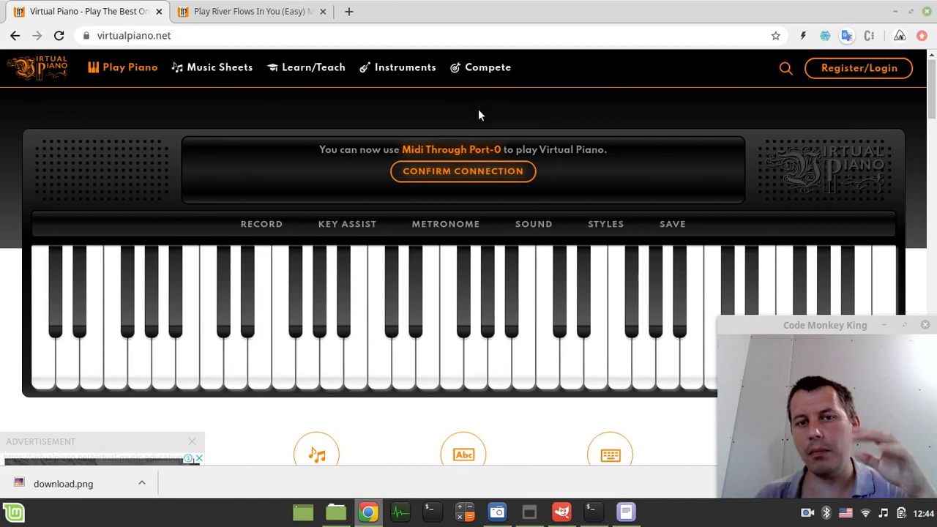
Show the River Flows In You (Easy) sheet, scanning its notes and returning to the title.
{"action": "left_click", "coordinate": [249, 12]}
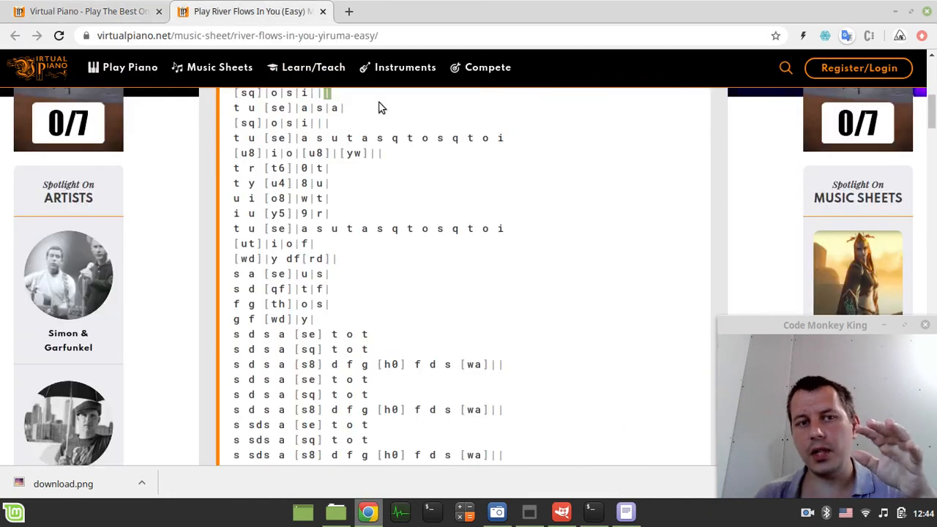
{"action": "scroll", "scroll_direction": "up", "scroll_amount": 3}
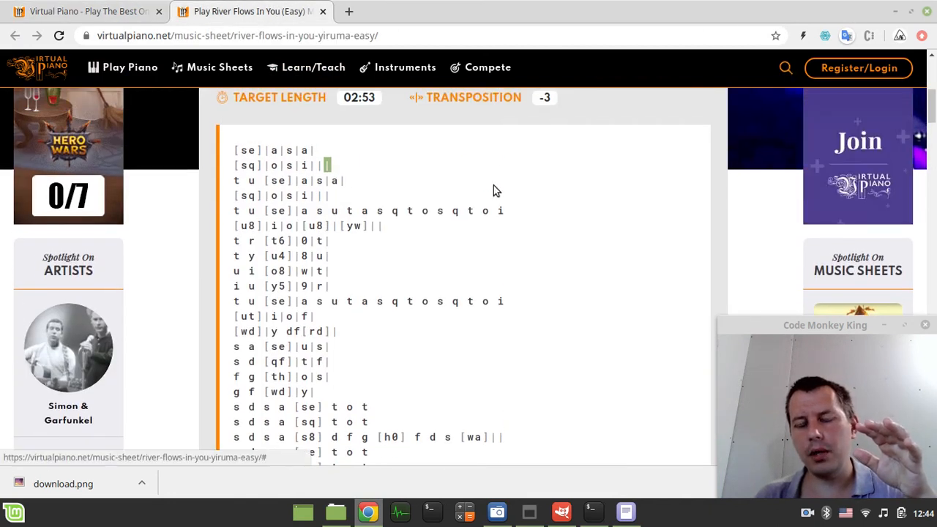
{"action": "scroll", "scroll_direction": "down", "scroll_amount": 3}
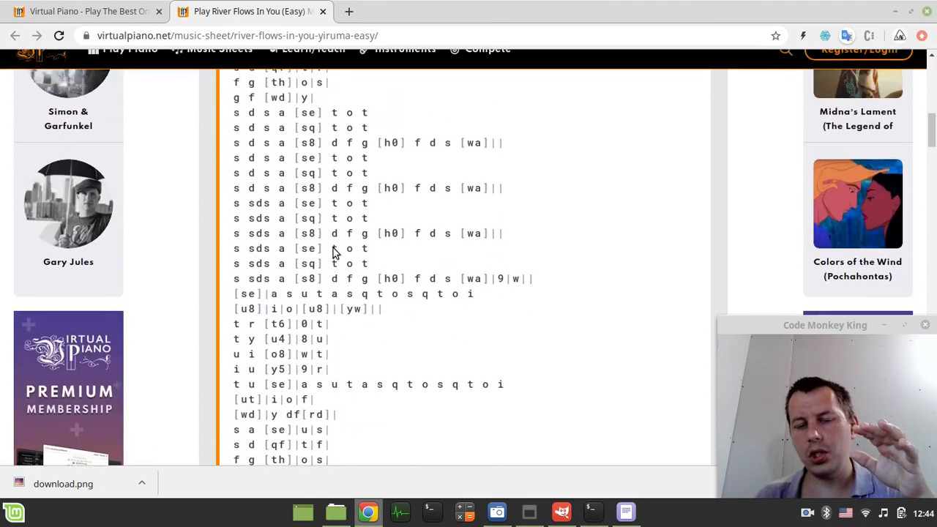
{"action": "scroll", "scroll_direction": "up", "scroll_amount": 3}
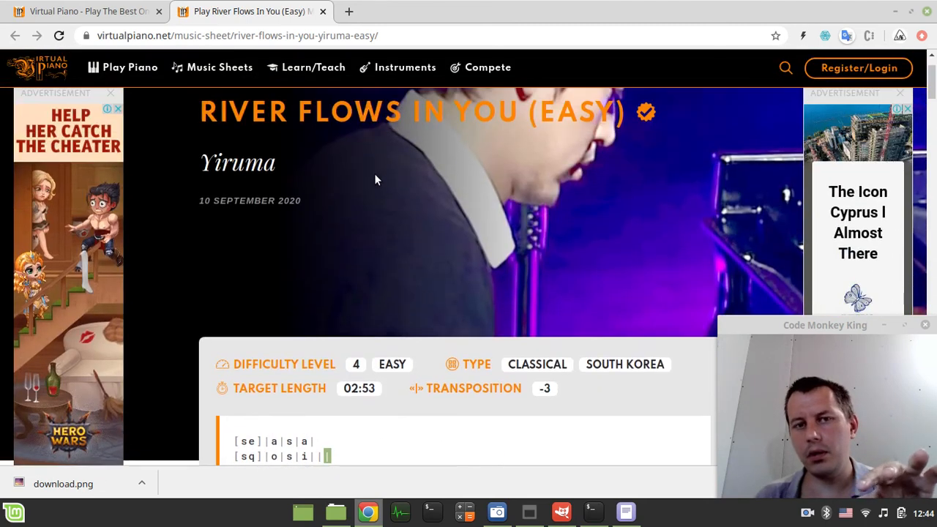